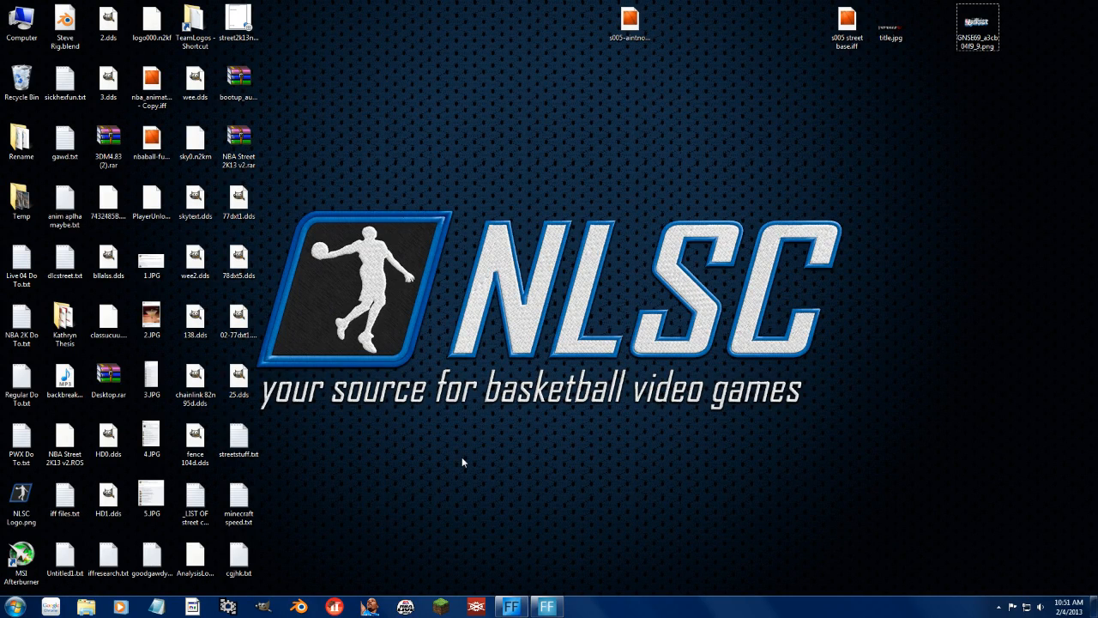
{"action": "mouse_move", "coordinate": [443, 303]}
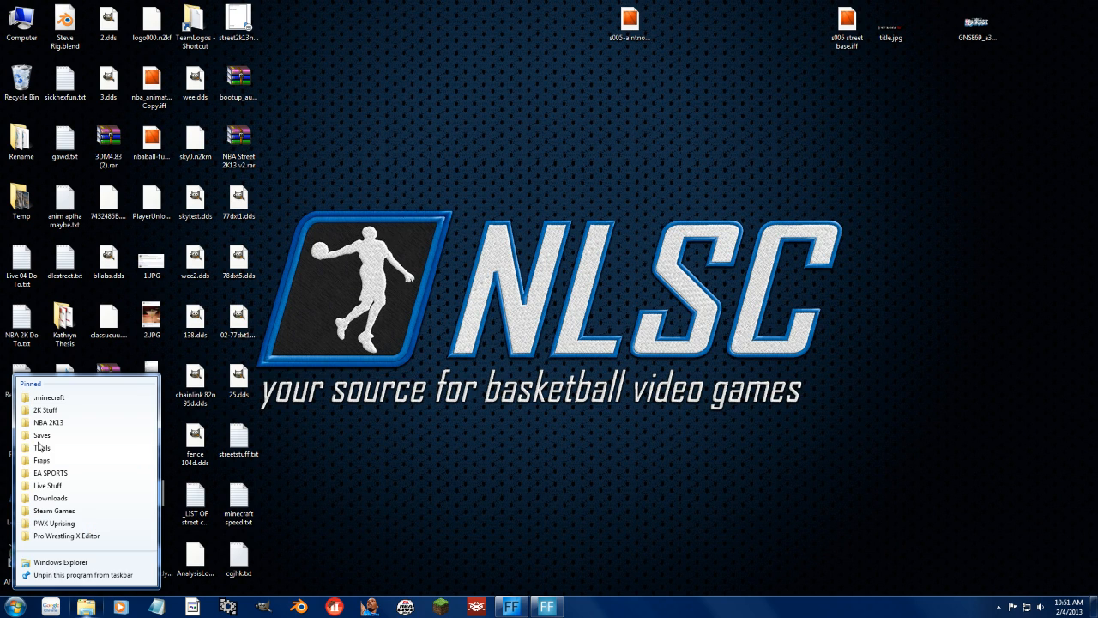
Open zCurrent2.ROS and NBA Street 2K13 v2.ROS from the Saves folder in Hex Workshop.
{"action": "left_click", "coordinate": [41, 434]}
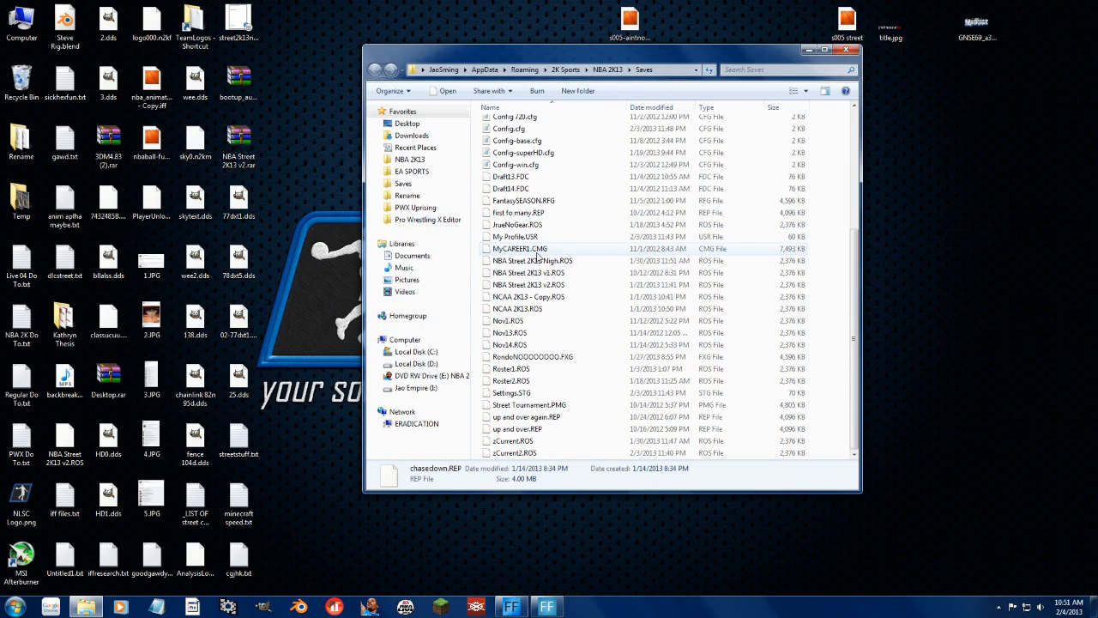
{"action": "right_click", "coordinate": [509, 452]}
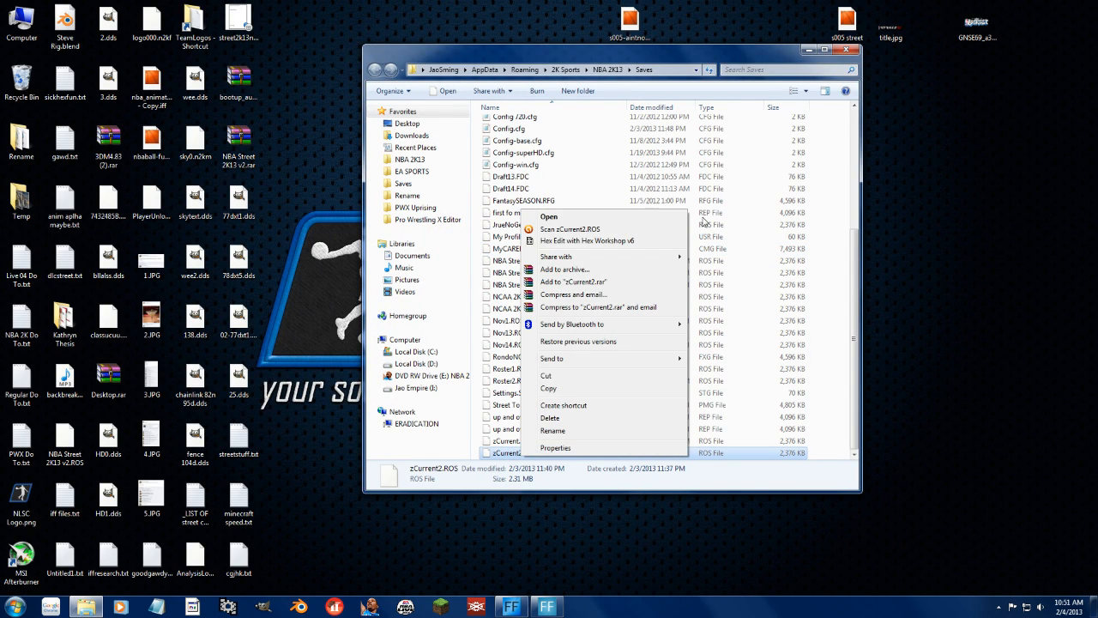
{"action": "left_click", "coordinate": [585, 240]}
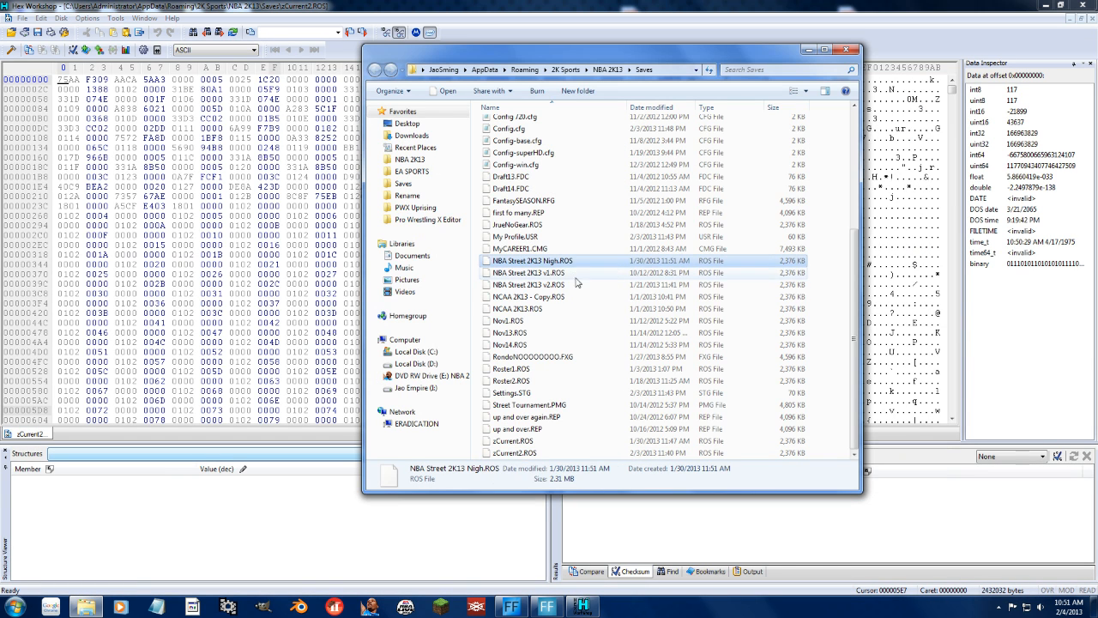
{"action": "right_click", "coordinate": [530, 284]}
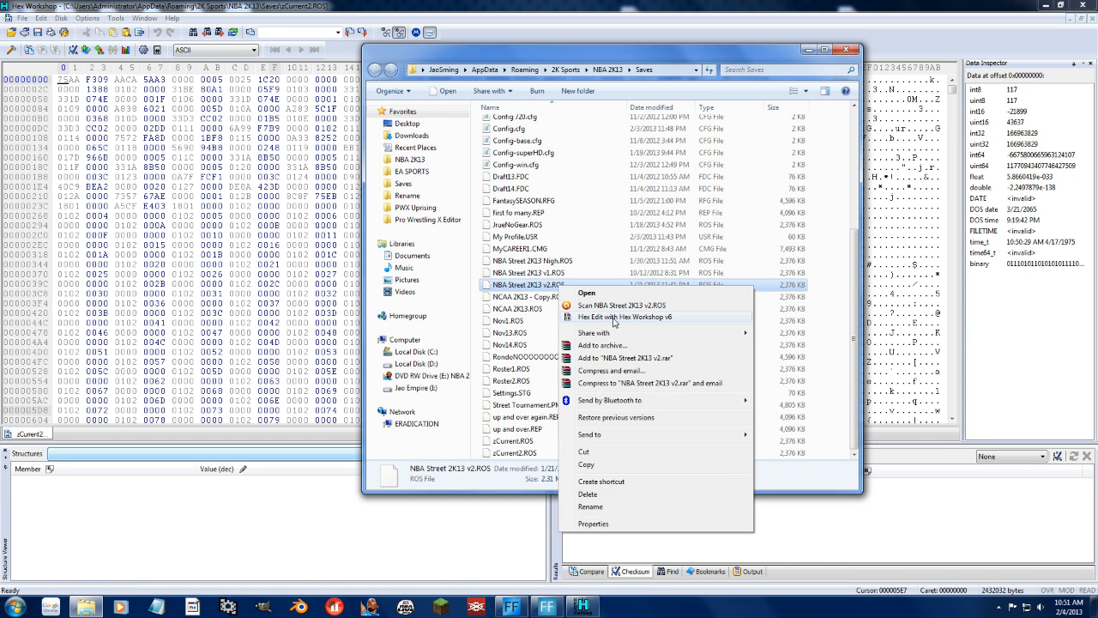
{"action": "left_click", "coordinate": [621, 316]}
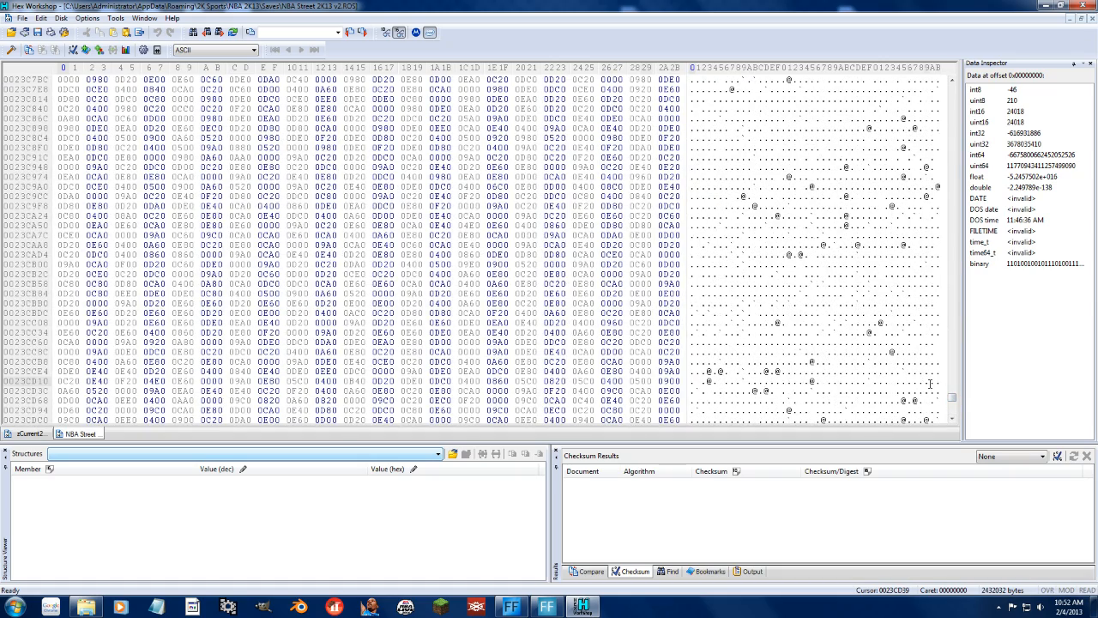
Browse the zCurrent2 and NBA Street roster data, then return to the NBA 2K13 folder.
{"action": "left_click", "coordinate": [24, 433]}
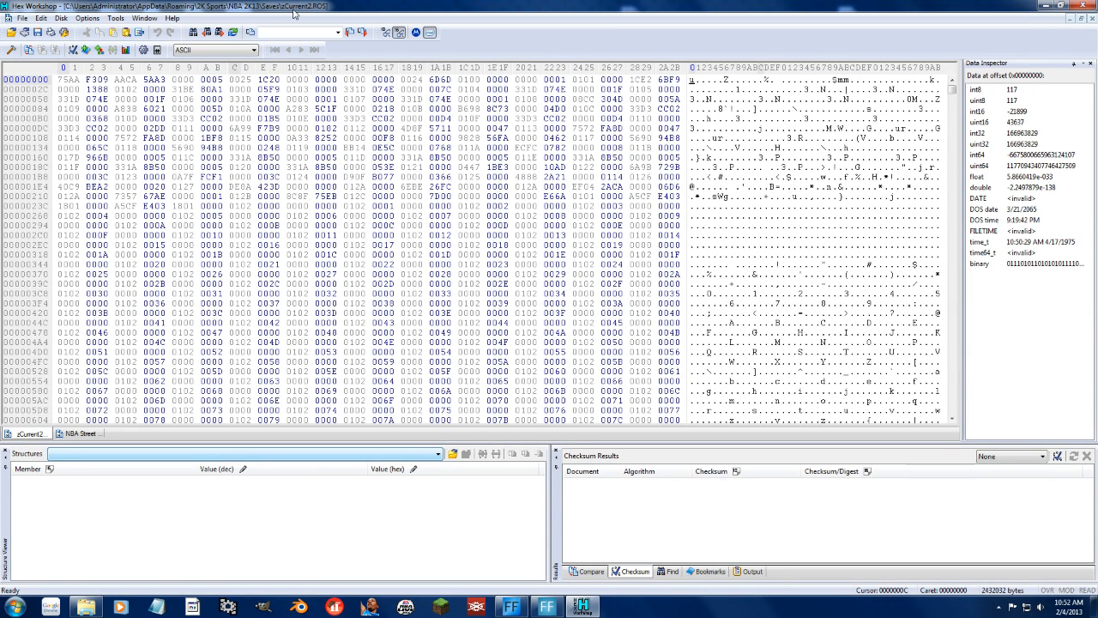
{"action": "mouse_move", "coordinate": [772, 13]}
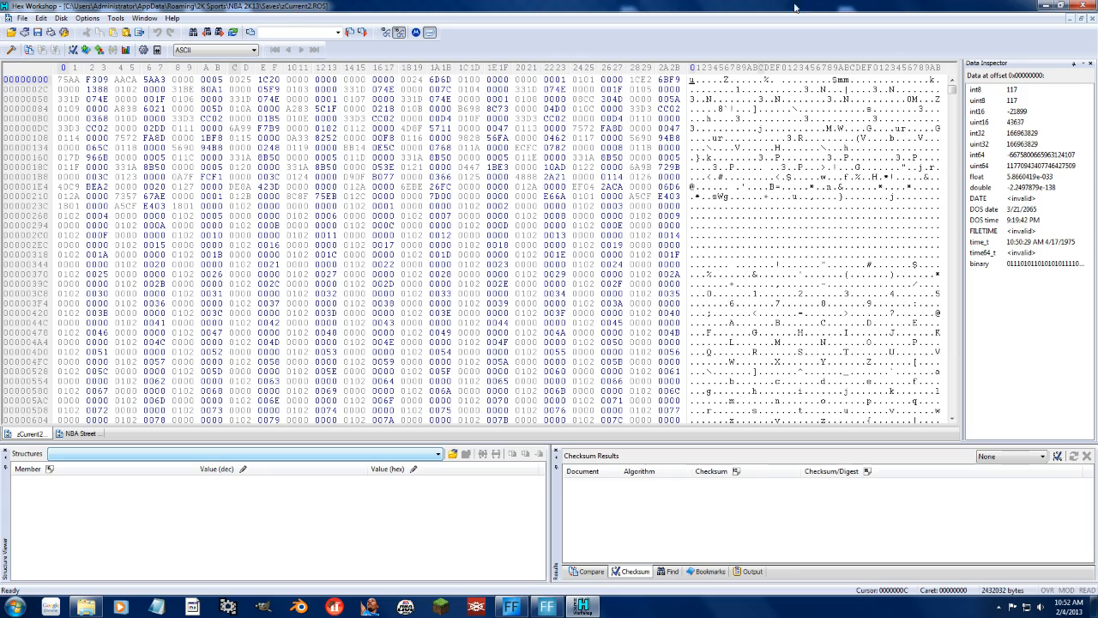
{"action": "scroll", "scroll_direction": "down", "scroll_amount": 3}
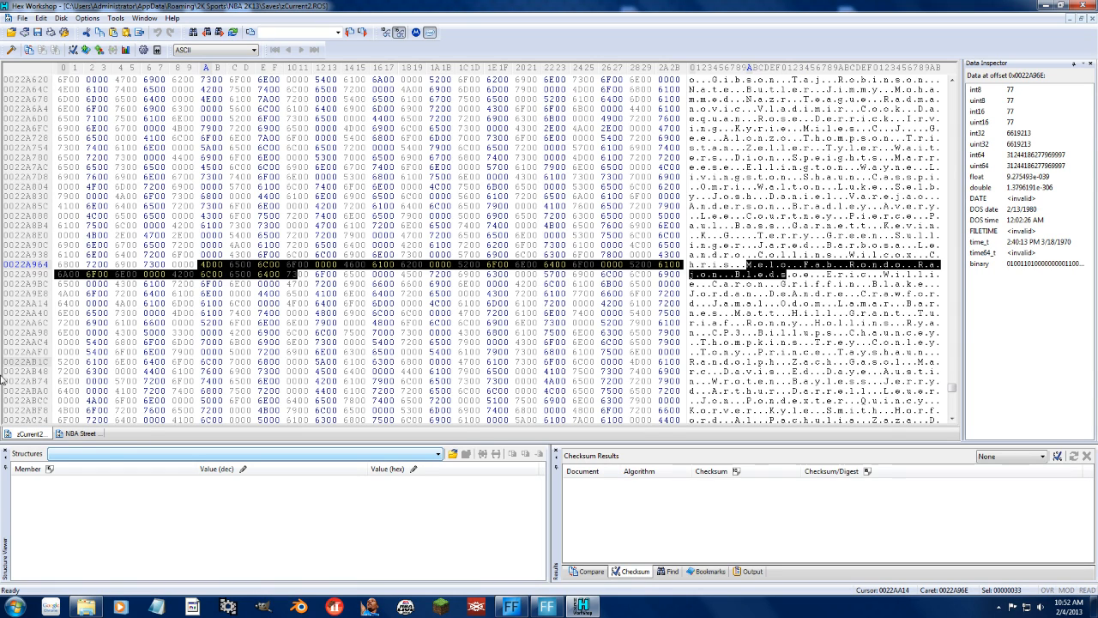
{"action": "left_click", "coordinate": [78, 434]}
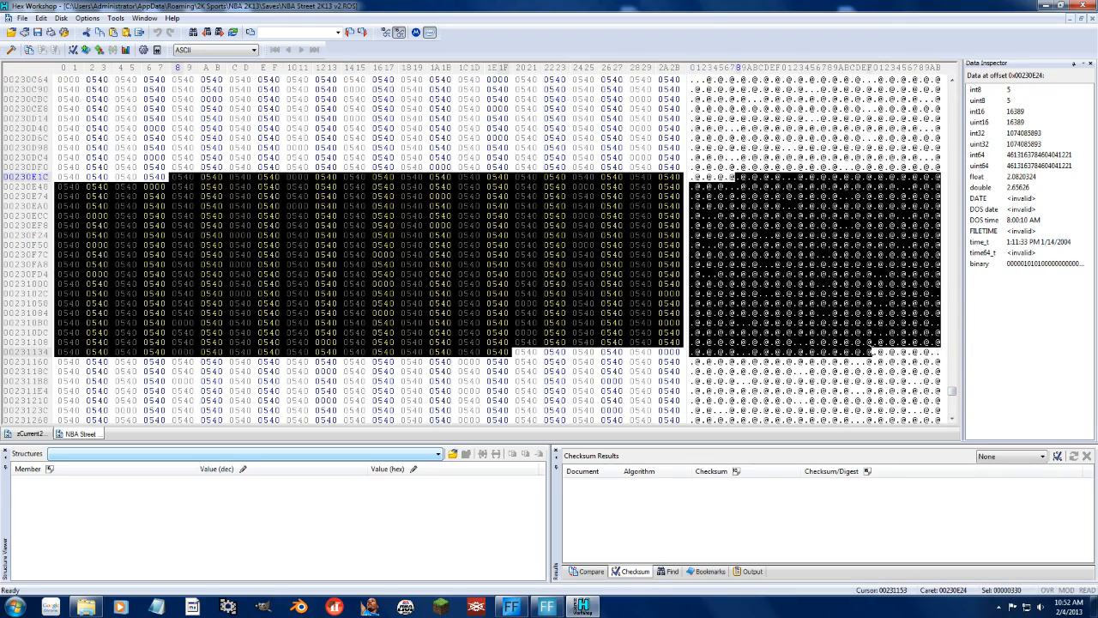
{"action": "left_click", "coordinate": [25, 434]}
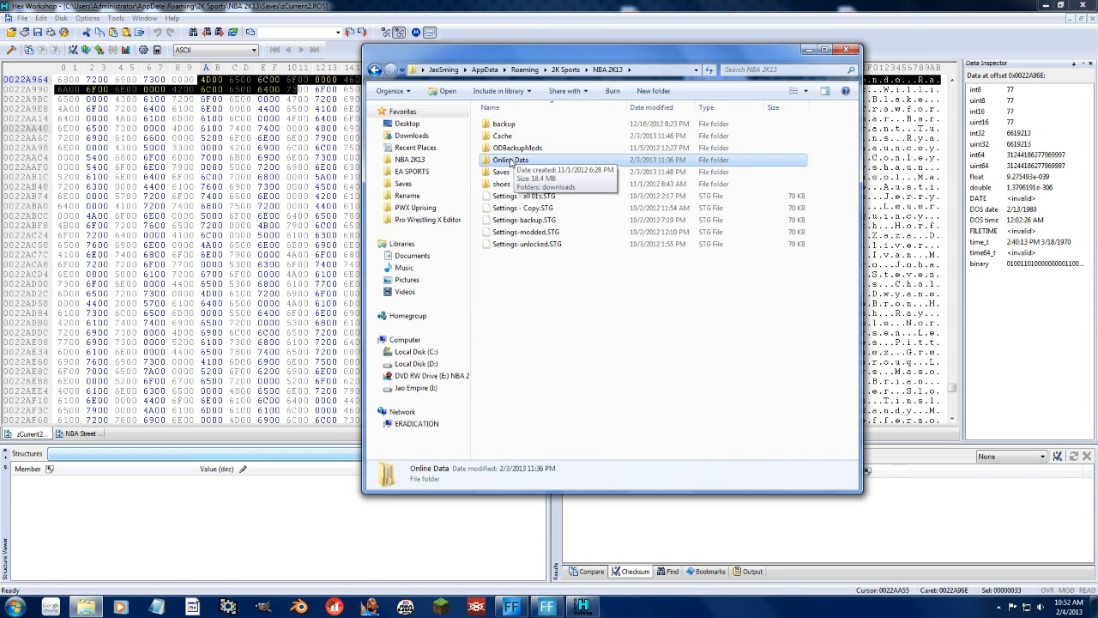
Open the Online Data folder inside the NBA 2K13 directory.
{"action": "double_click", "coordinate": [509, 160]}
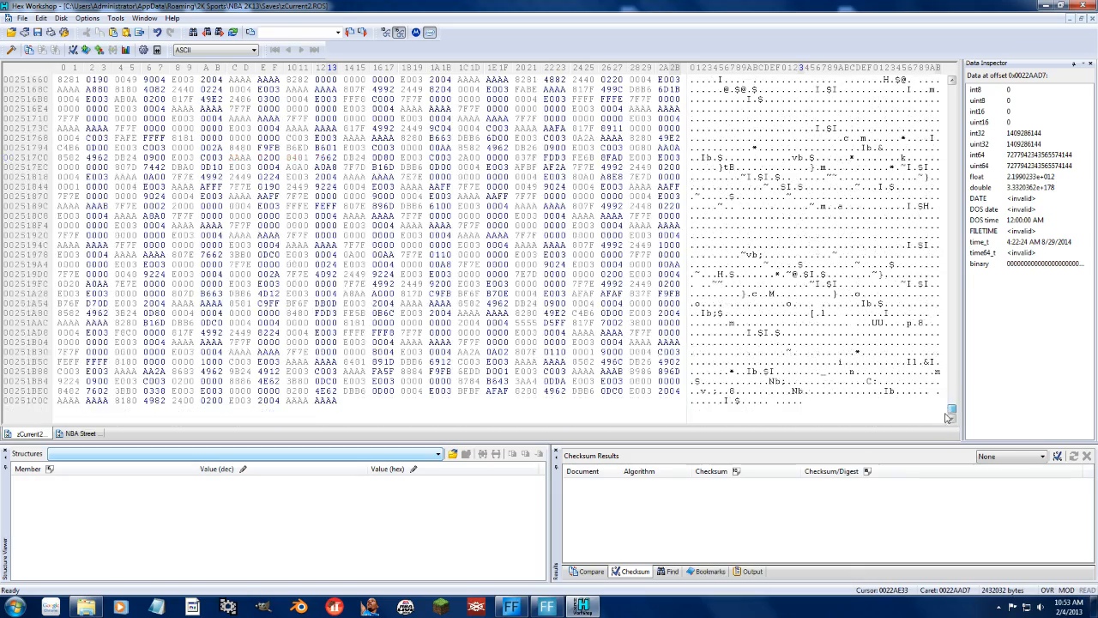
Scroll the zCurrent2 hex view down to the end of the file.
{"action": "scroll", "scroll_direction": "down", "scroll_amount": 3}
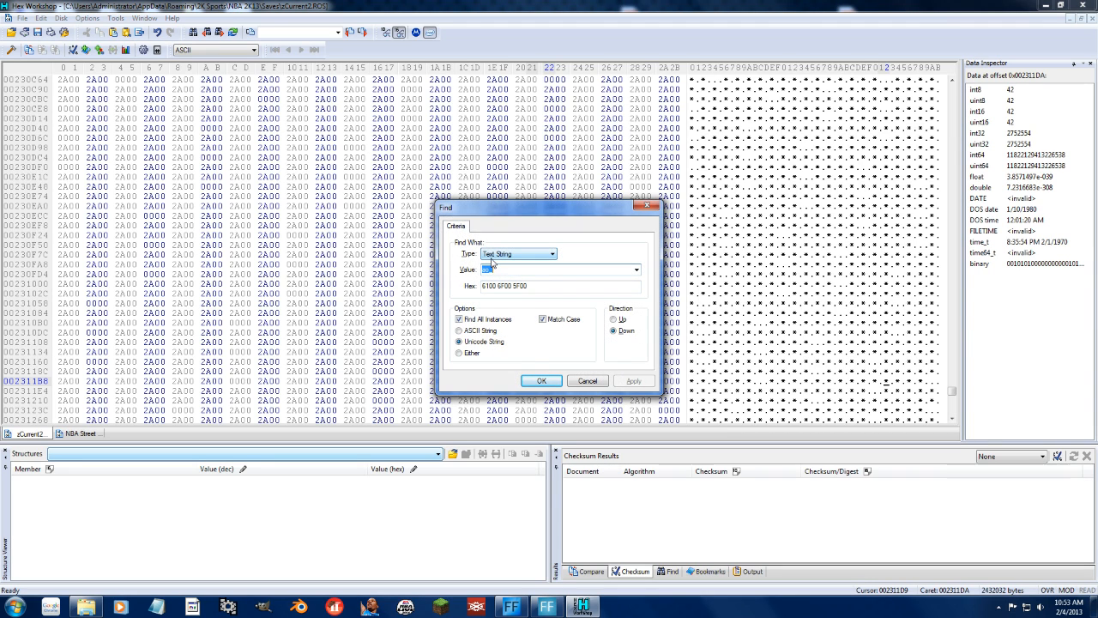
Search zCurrent2 for Unicode 'uh055' (not found), then for 'fm05', which is found.
{"action": "type", "text": "uh055"}
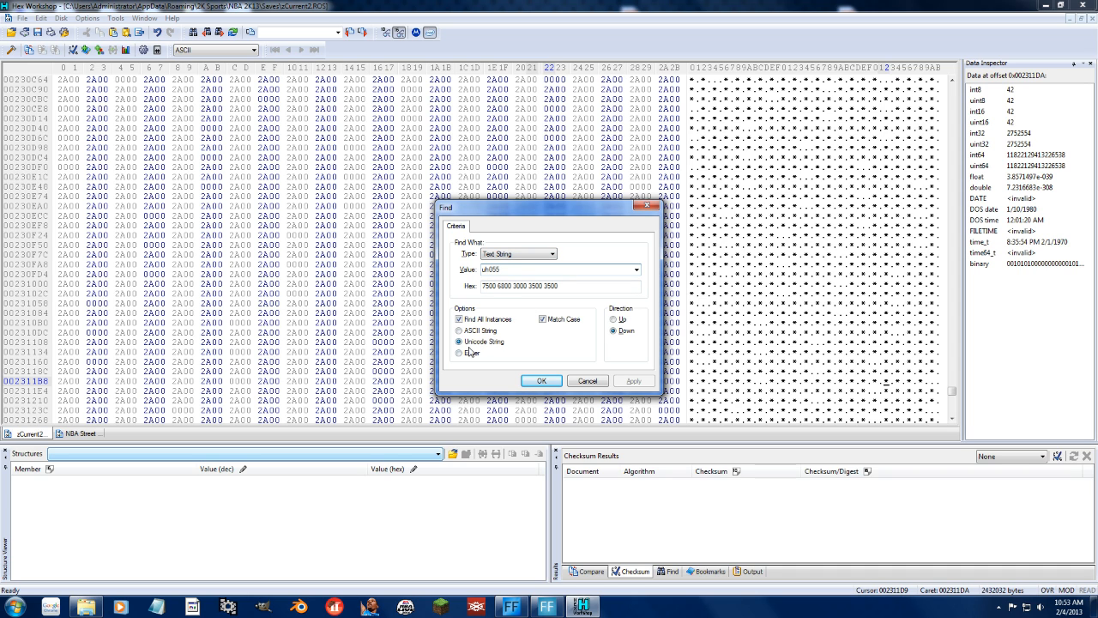
{"action": "left_click", "coordinate": [542, 380]}
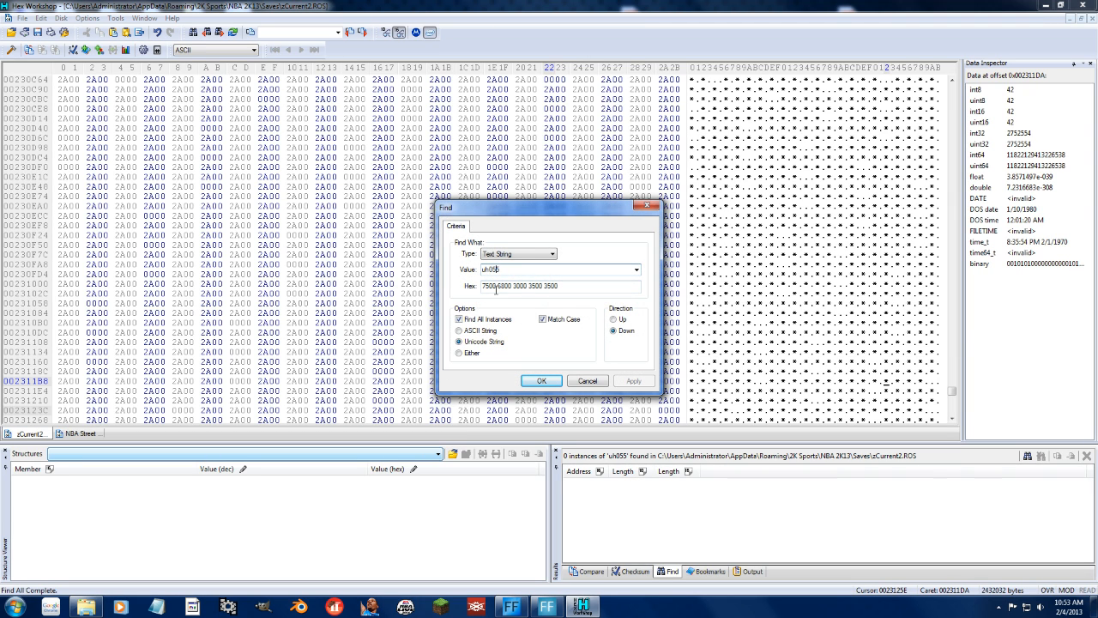
{"action": "left_click", "coordinate": [540, 380]}
{"action": "type", "text": "fm05"}
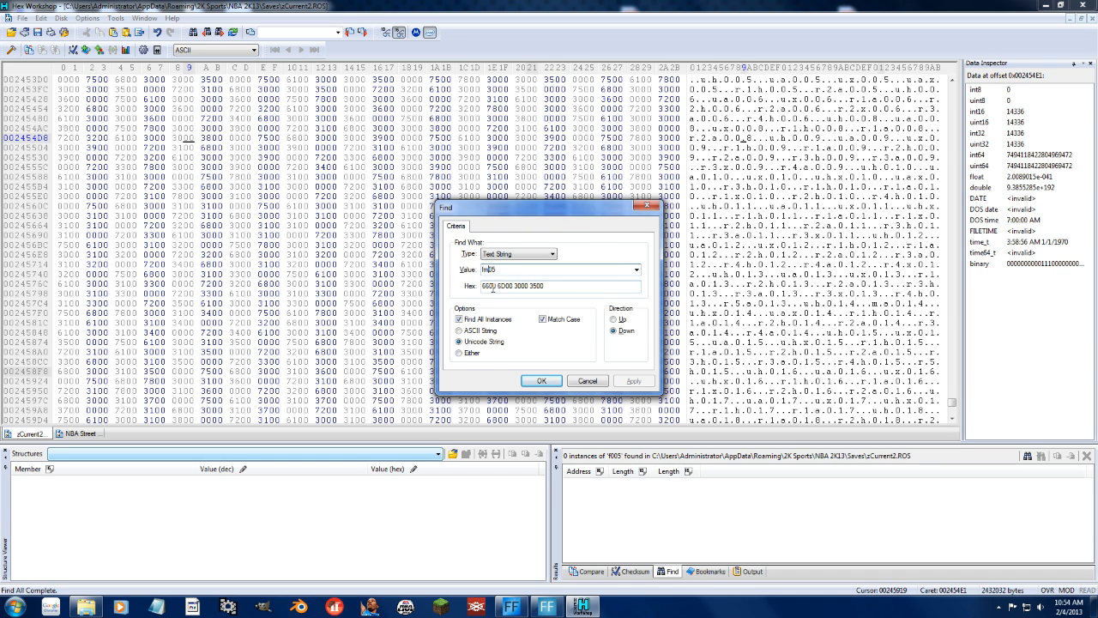
{"action": "left_click", "coordinate": [541, 380]}
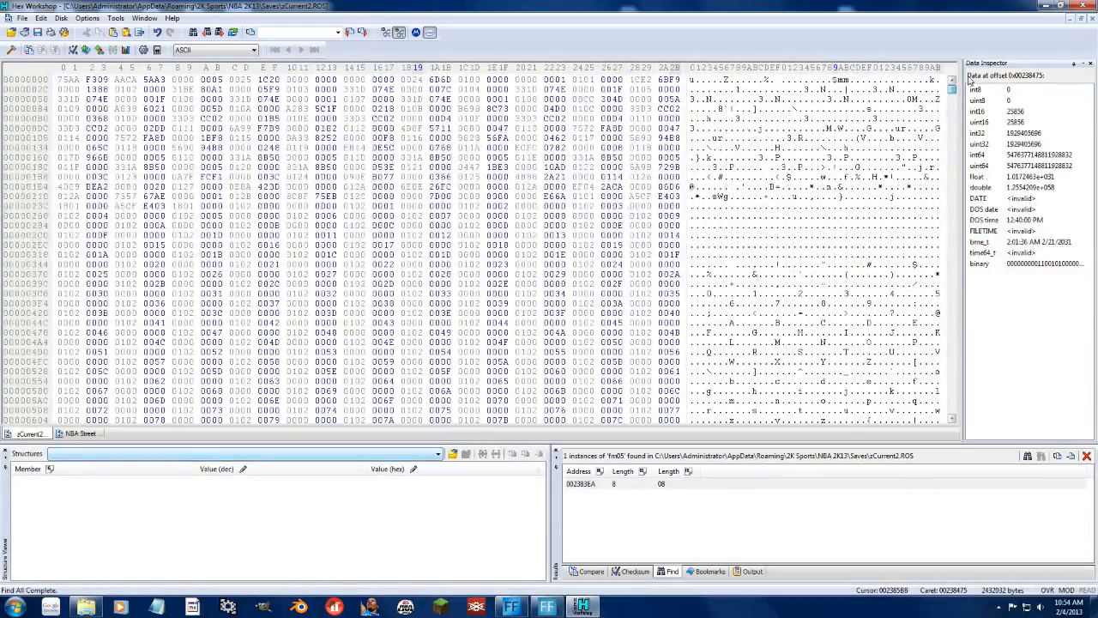
Delete the first four bytes of zCurrent2 and save it as a ROS file in Saves.
{"action": "left_click", "coordinate": [267, 158]}
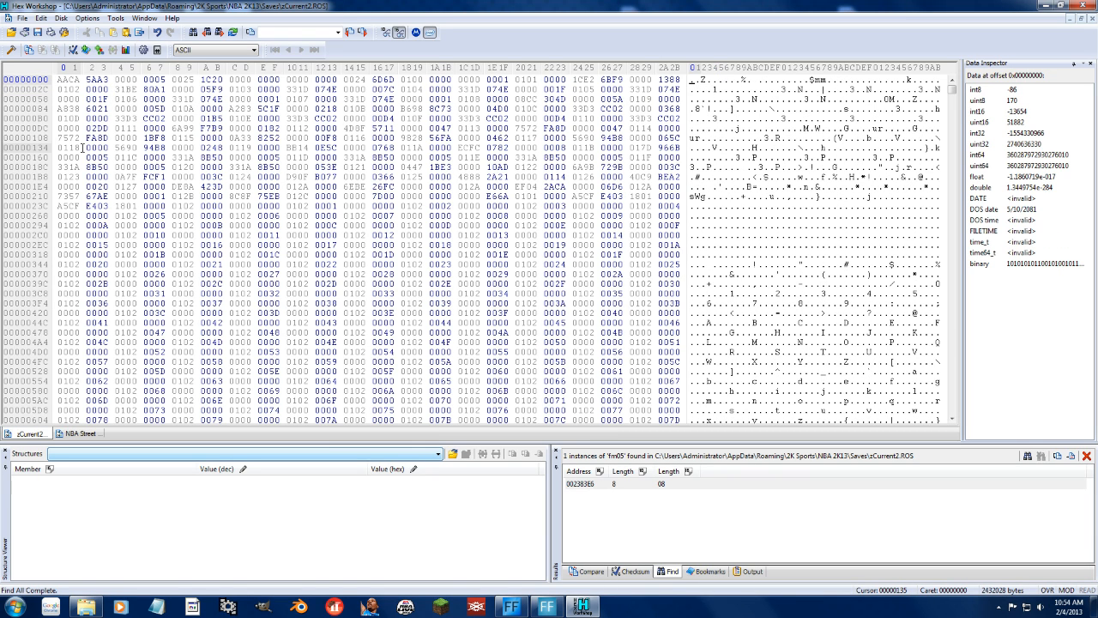
{"action": "left_click", "coordinate": [35, 17]}
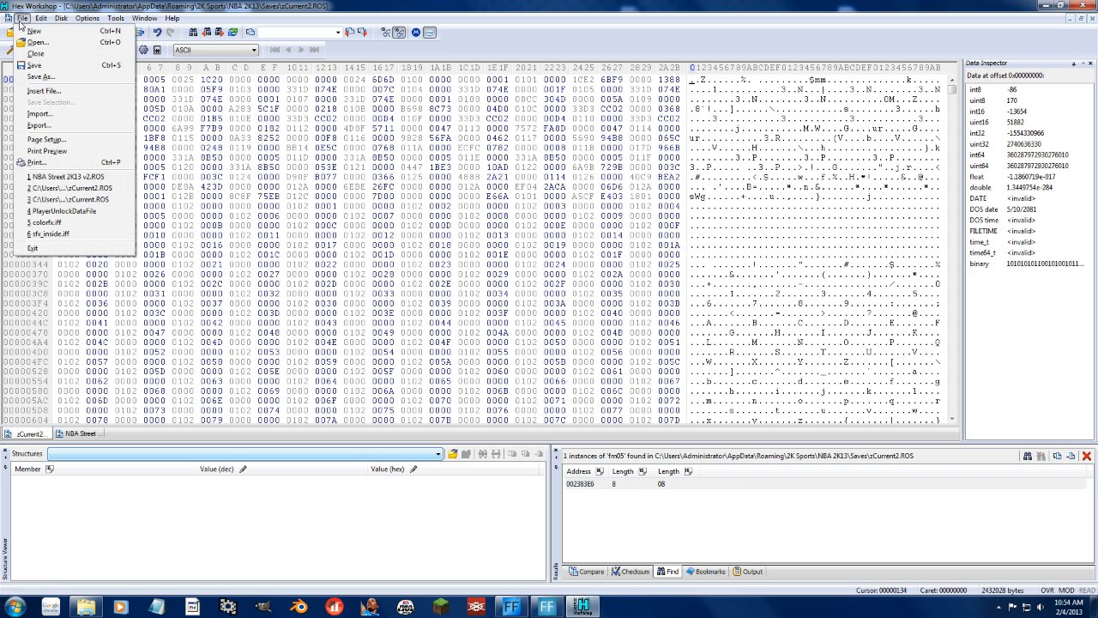
{"action": "left_click", "coordinate": [36, 76]}
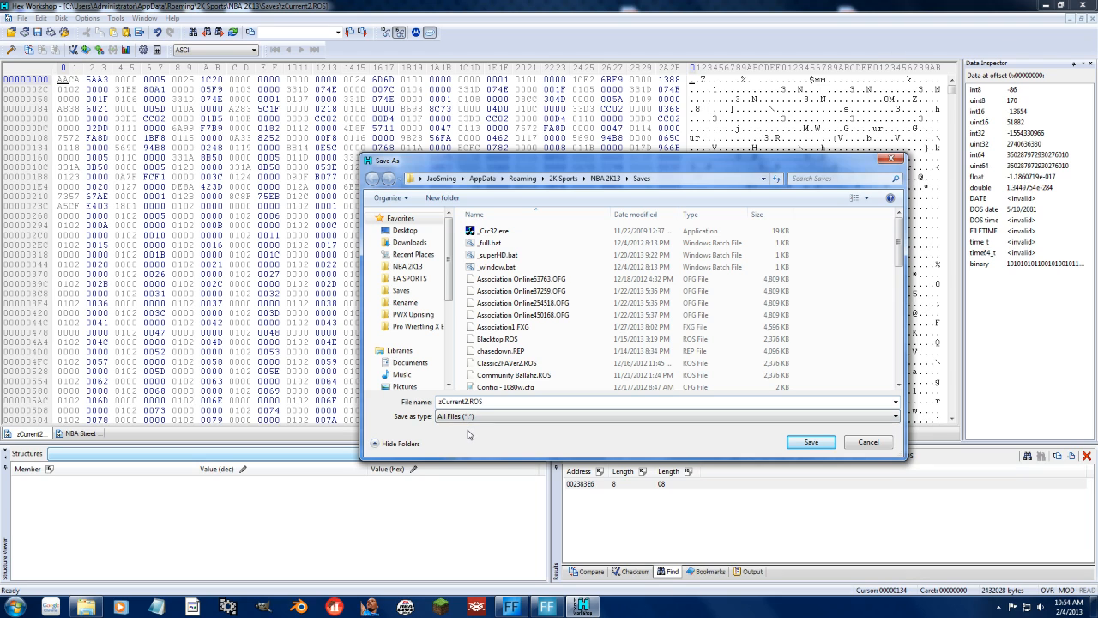
{"action": "left_click", "coordinate": [810, 442]}
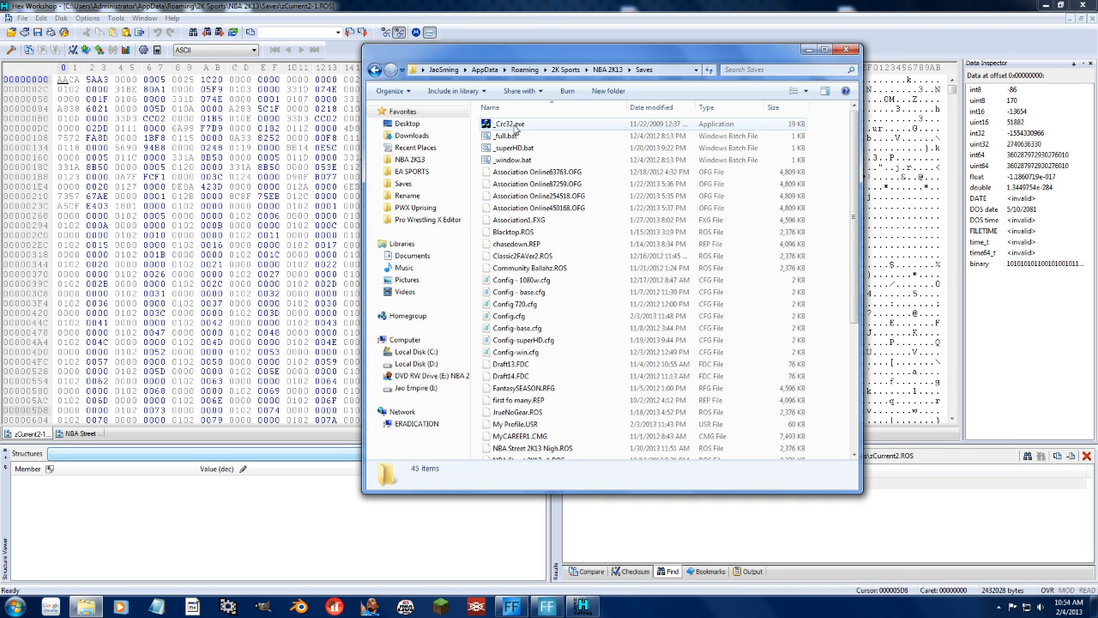
Run _Crc32.exe on the roster with the Dynamic Assembly method to calculate its checksum.
{"action": "left_click", "coordinate": [505, 123]}
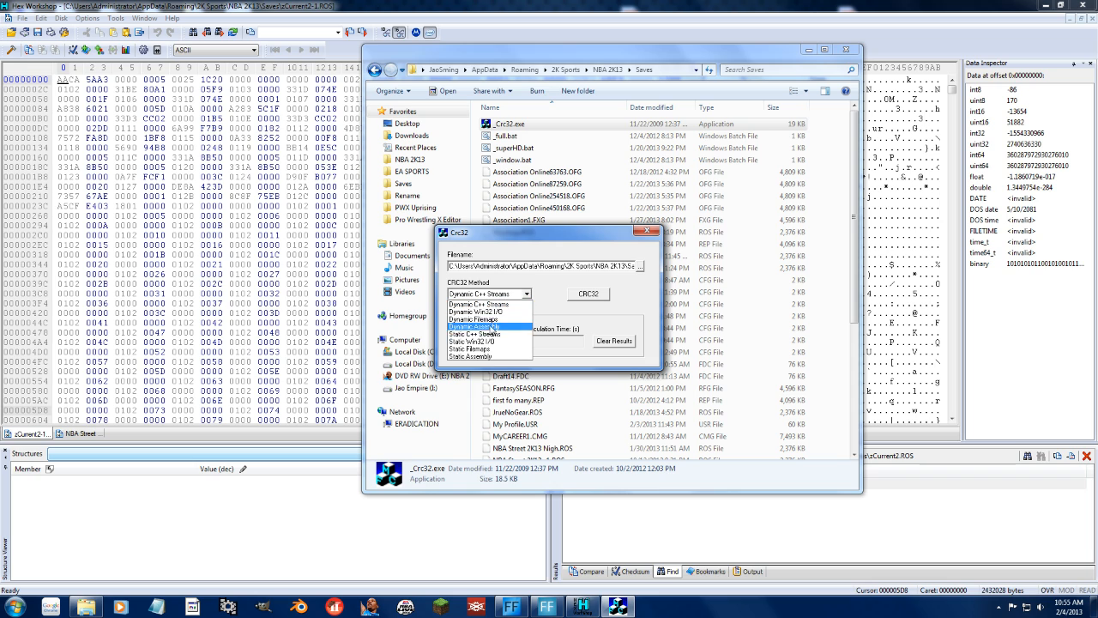
{"action": "left_click", "coordinate": [476, 319]}
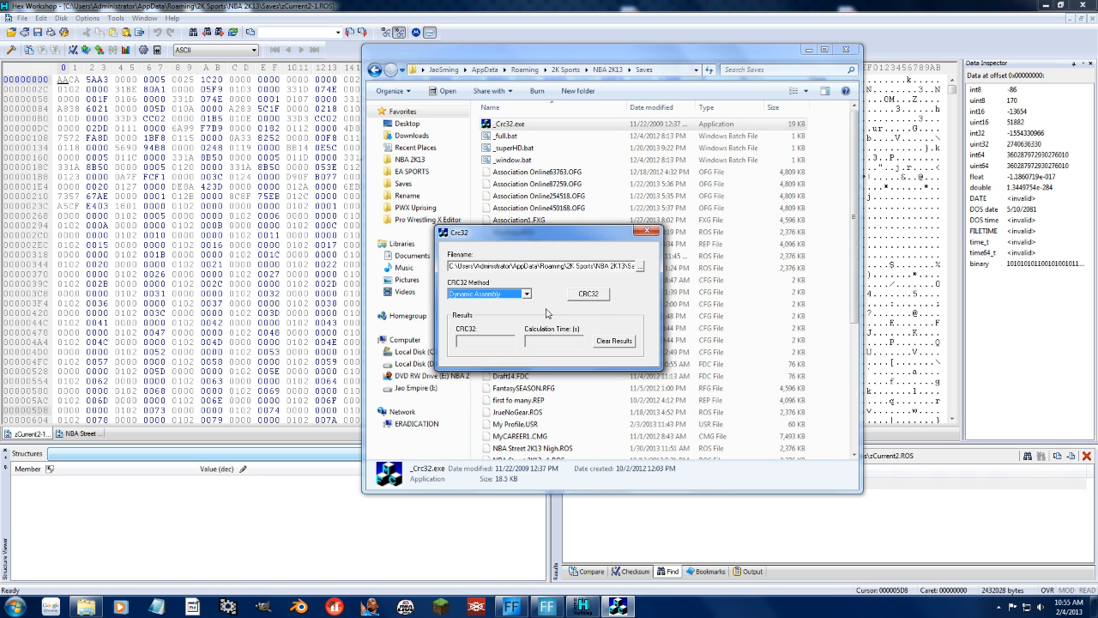
{"action": "left_click", "coordinate": [586, 293]}
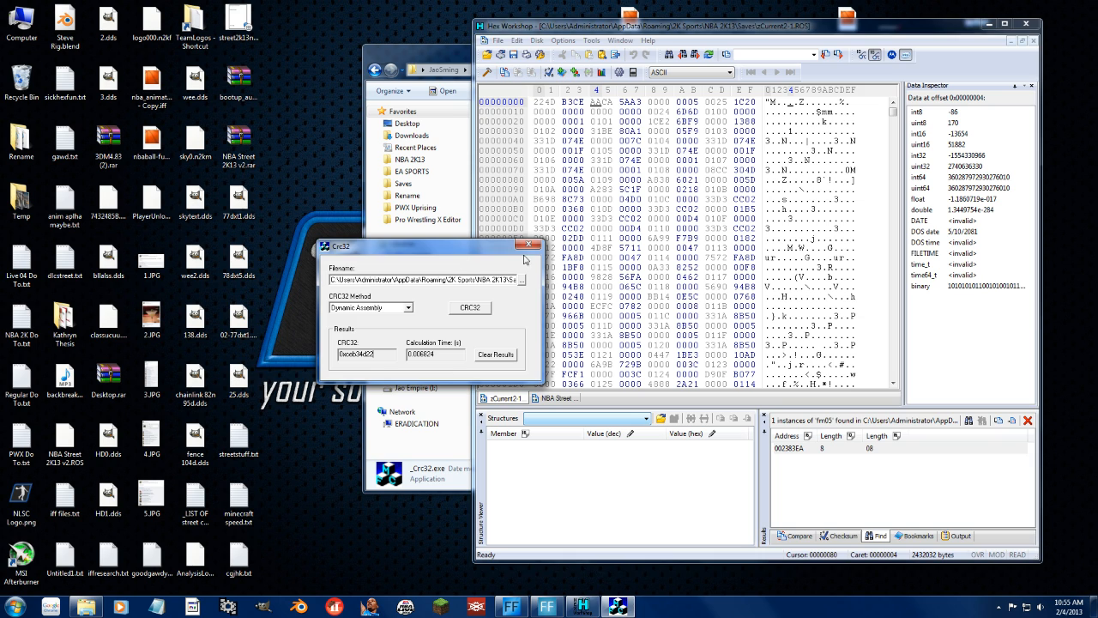
Close the Crc32 checksum calculator.
{"action": "left_click", "coordinate": [532, 244]}
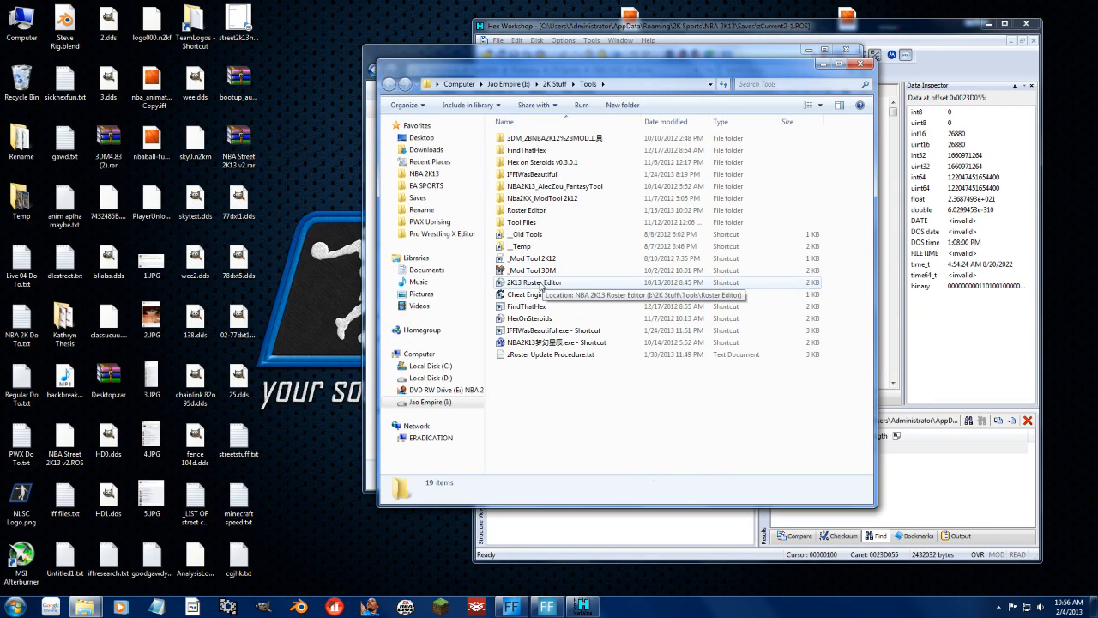
Launch the 2K13 Roster Editor and open zCurrent2-1.ROS from the Saves folder.
{"action": "double_click", "coordinate": [531, 283]}
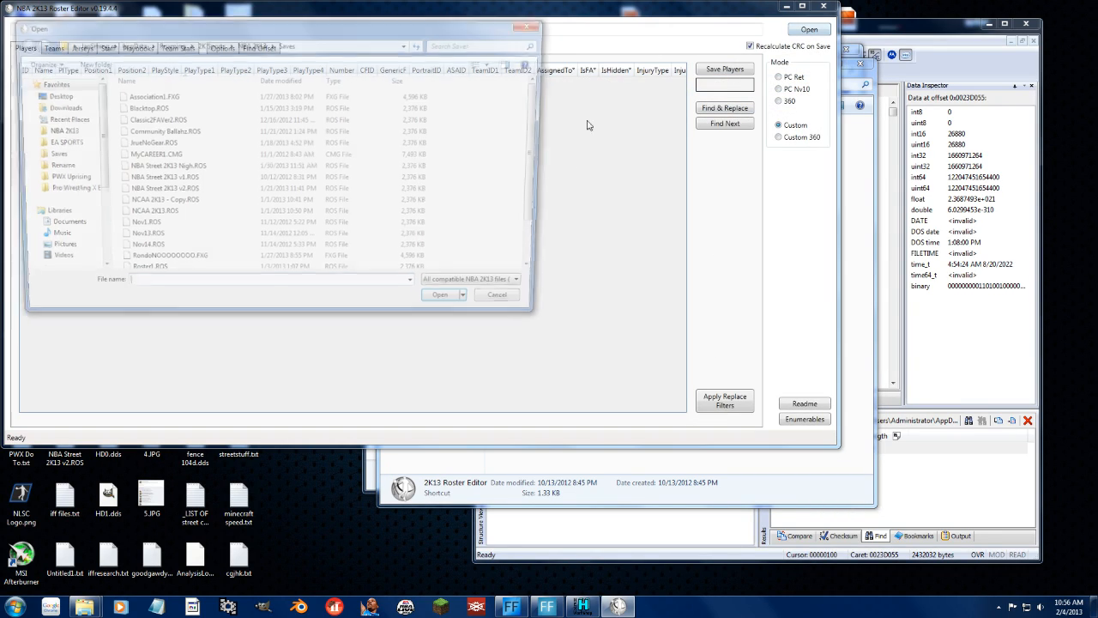
{"action": "left_click", "coordinate": [151, 110]}
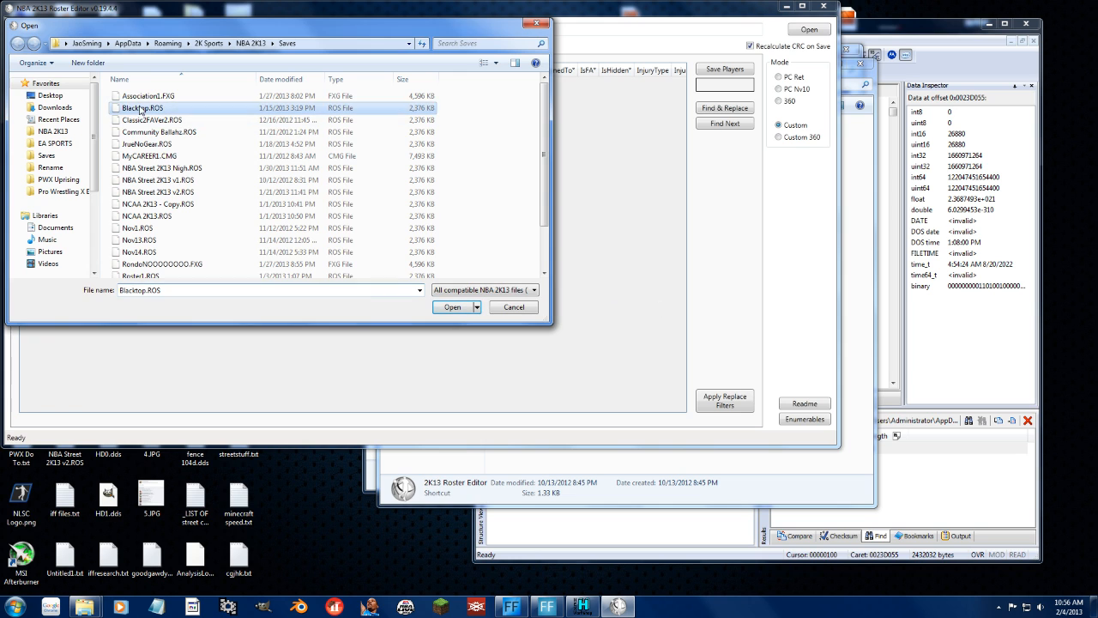
{"action": "left_click", "coordinate": [453, 306]}
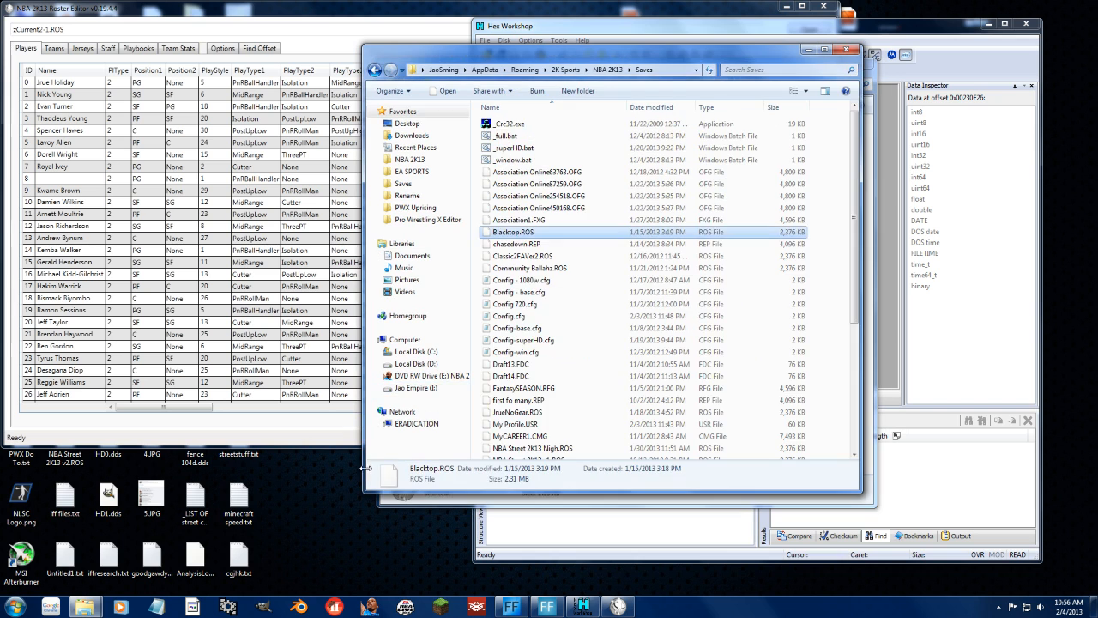
Bring up the options for zCurrent2-1.ROS in the Saves folder.
{"action": "right_click", "coordinate": [506, 452]}
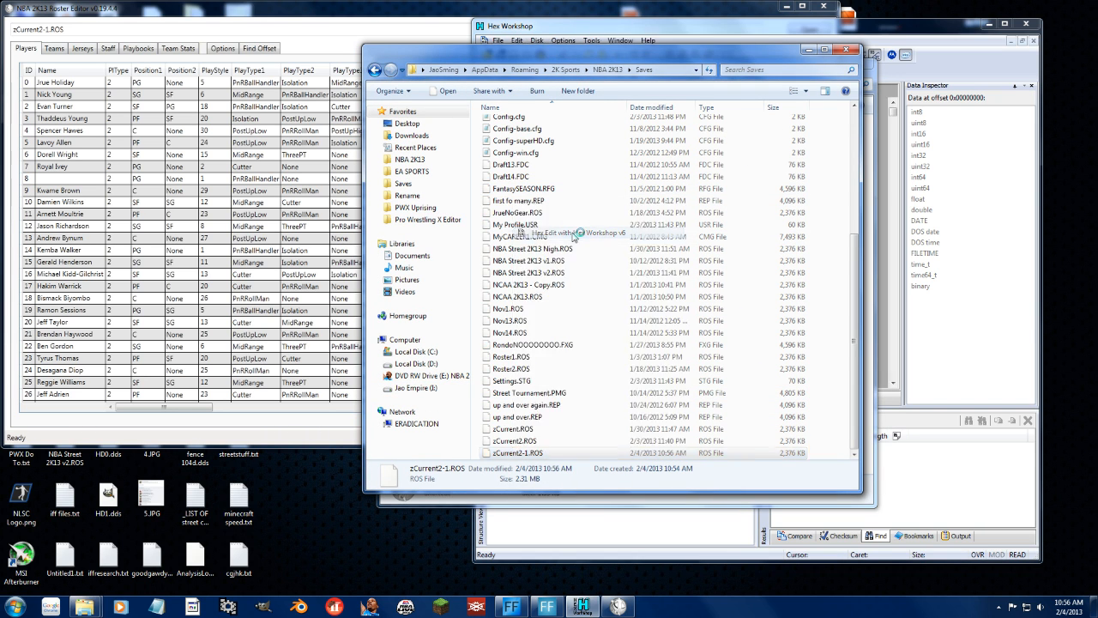
{"action": "double_click", "coordinate": [516, 453]}
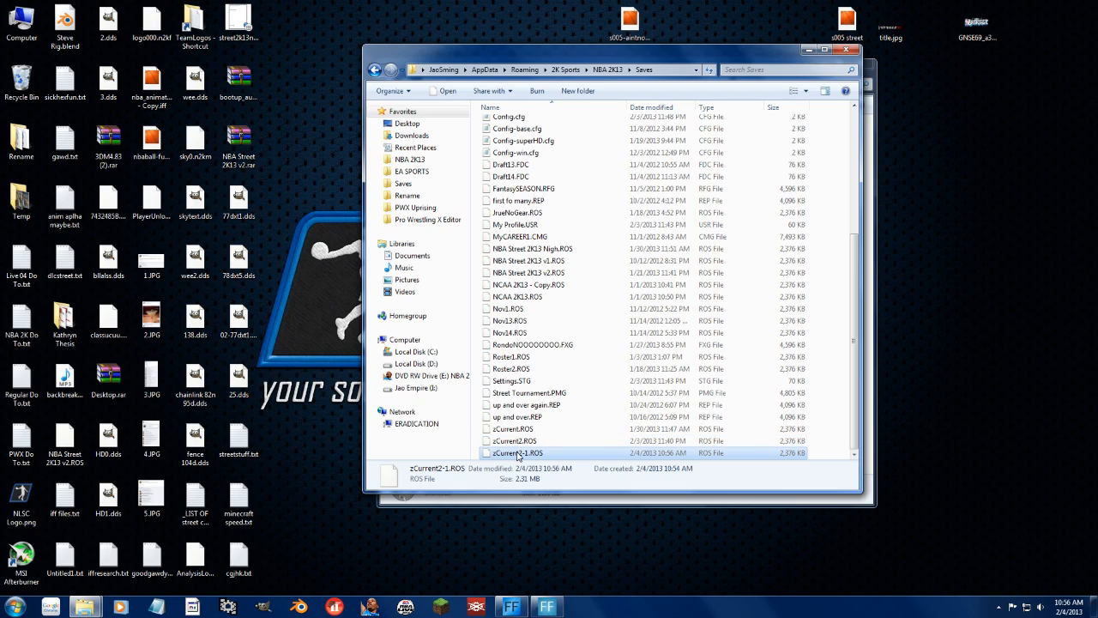
{"action": "mouse_move", "coordinate": [422, 477]}
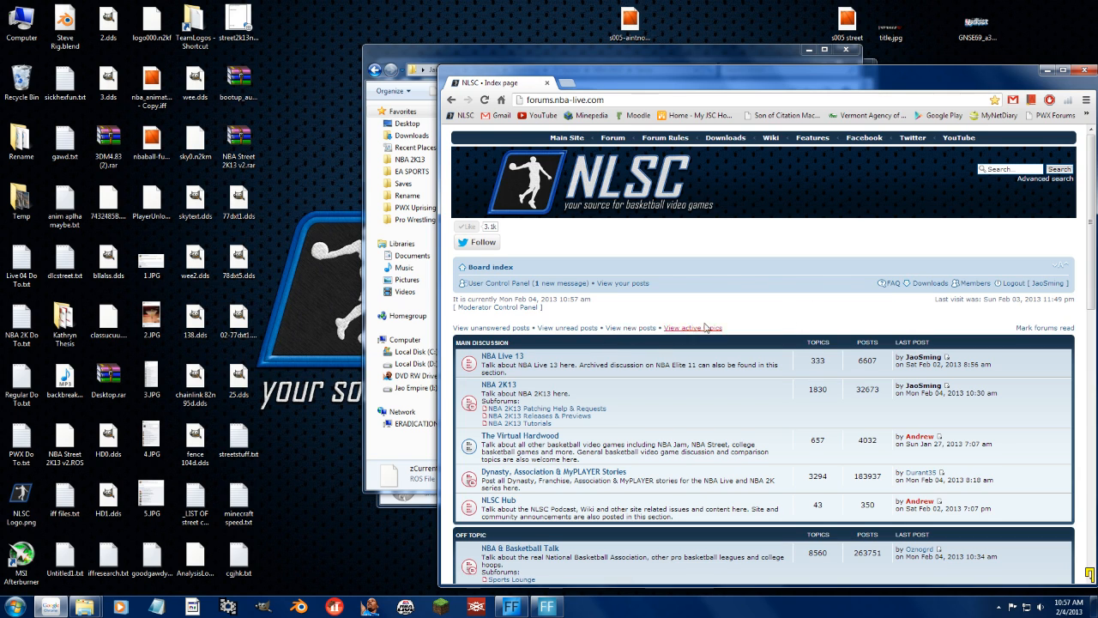
Navigate Downloads > NBA 2K13 > Official Updates to the Official NBA 2K13 Roster & Online Data Update.
{"action": "left_click", "coordinate": [725, 137]}
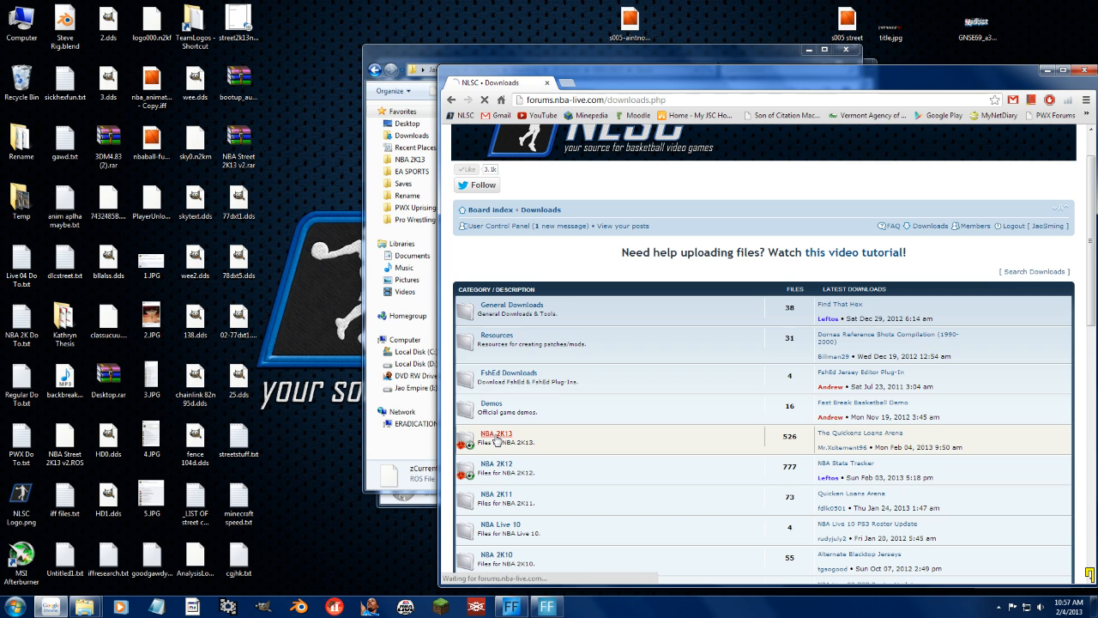
{"action": "left_click", "coordinate": [496, 435]}
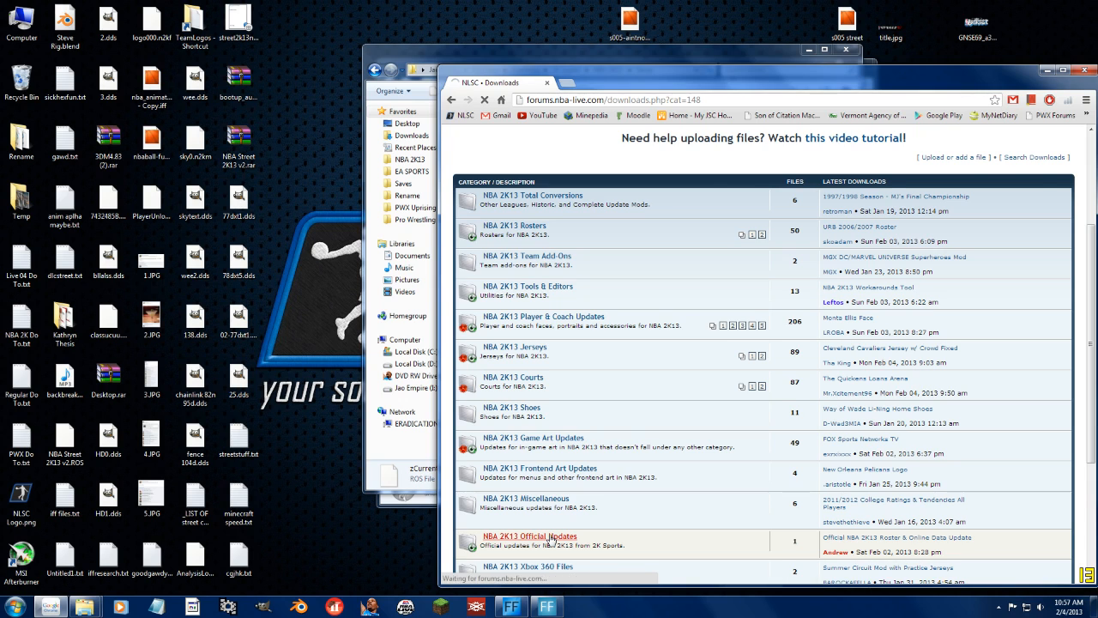
{"action": "left_click", "coordinate": [517, 535]}
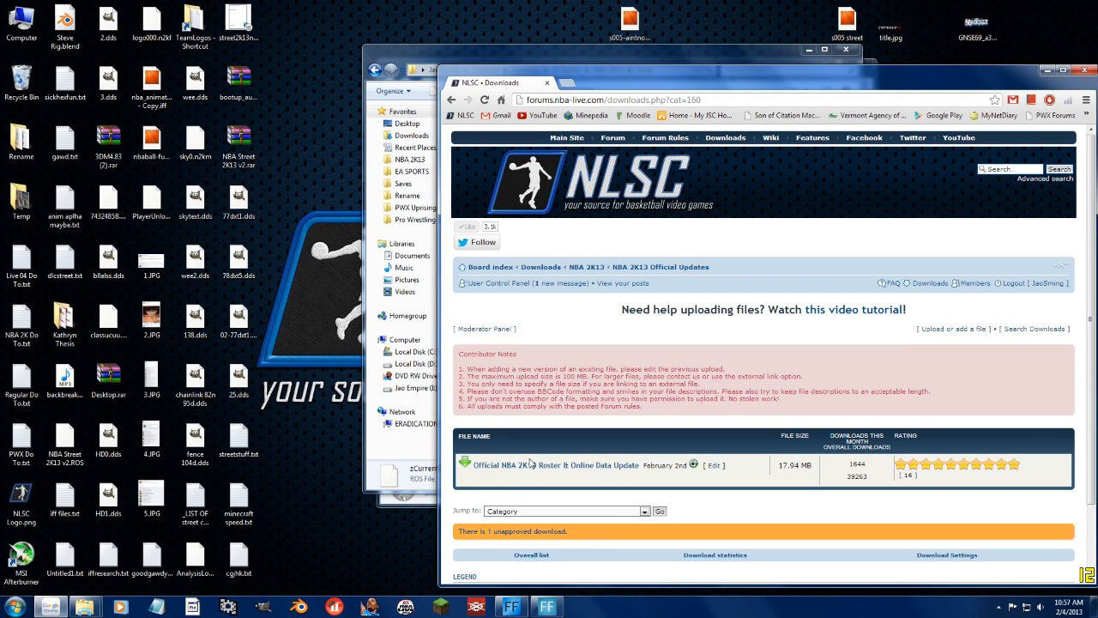
{"action": "left_click", "coordinate": [539, 465]}
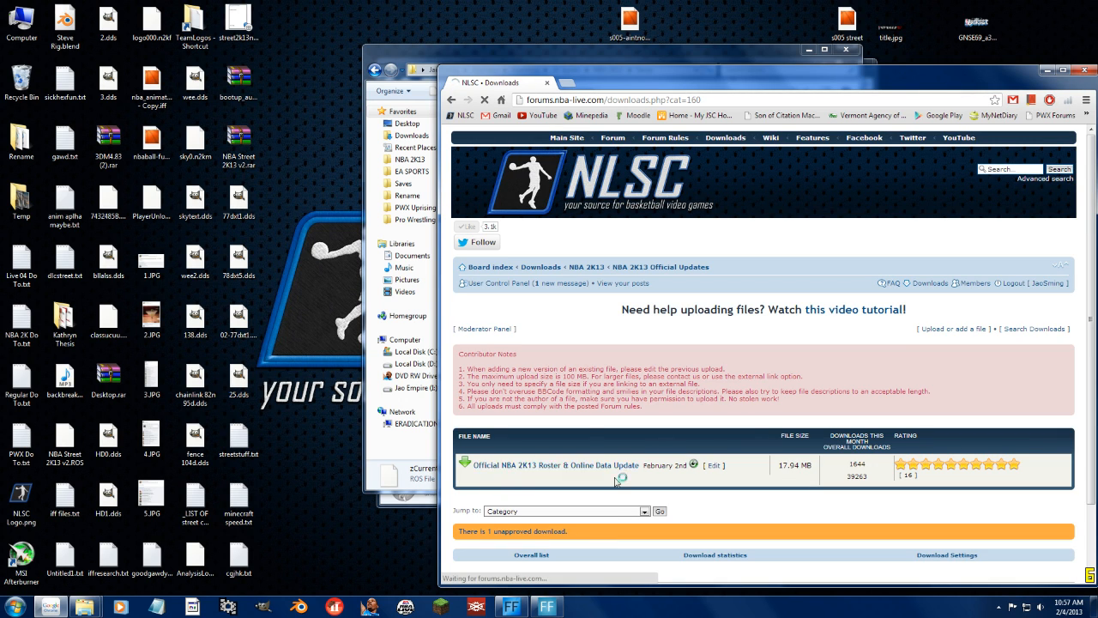
{"action": "left_click", "coordinate": [553, 464]}
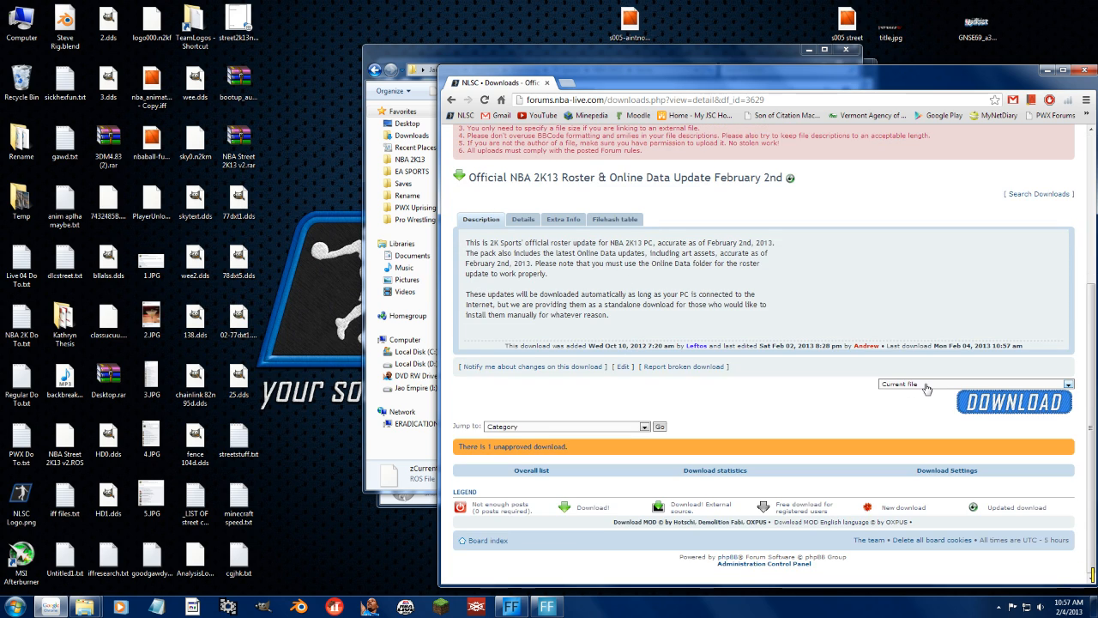
Pick the October 31st, 2012 release from the file version dropdown above DOWNLOAD.
{"action": "left_click", "coordinate": [1068, 381]}
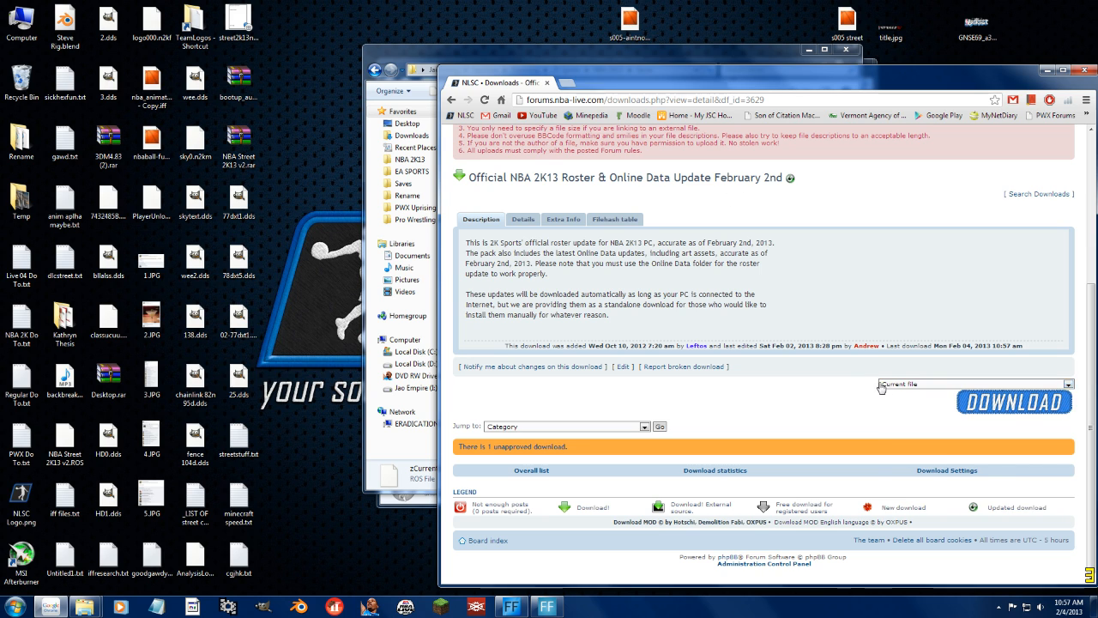
{"action": "left_click", "coordinate": [1068, 382]}
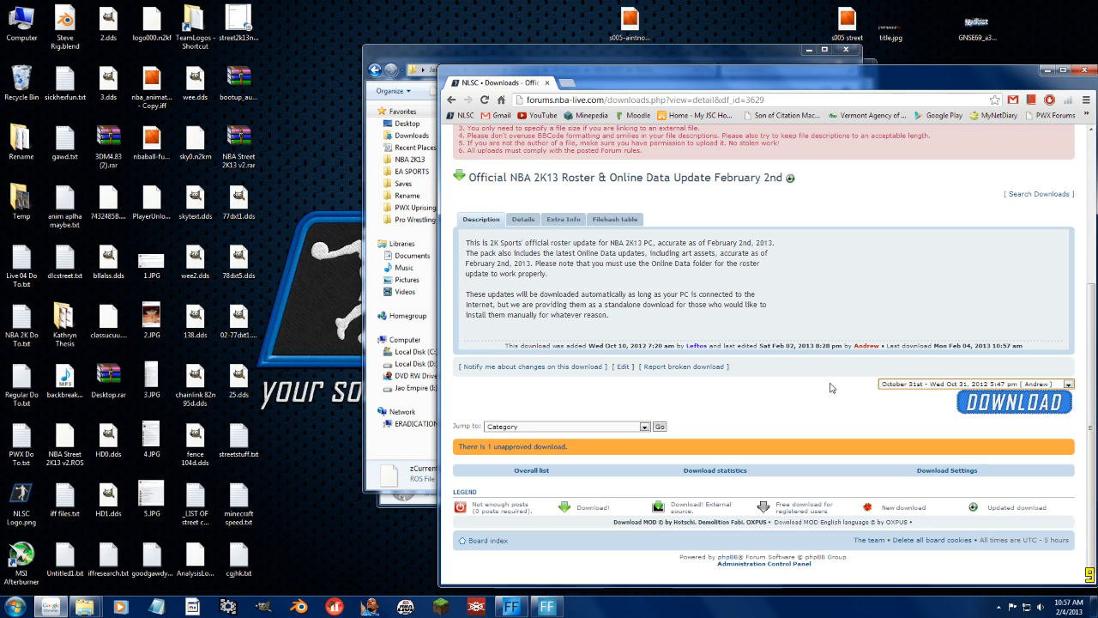
{"action": "double_click", "coordinate": [768, 177]}
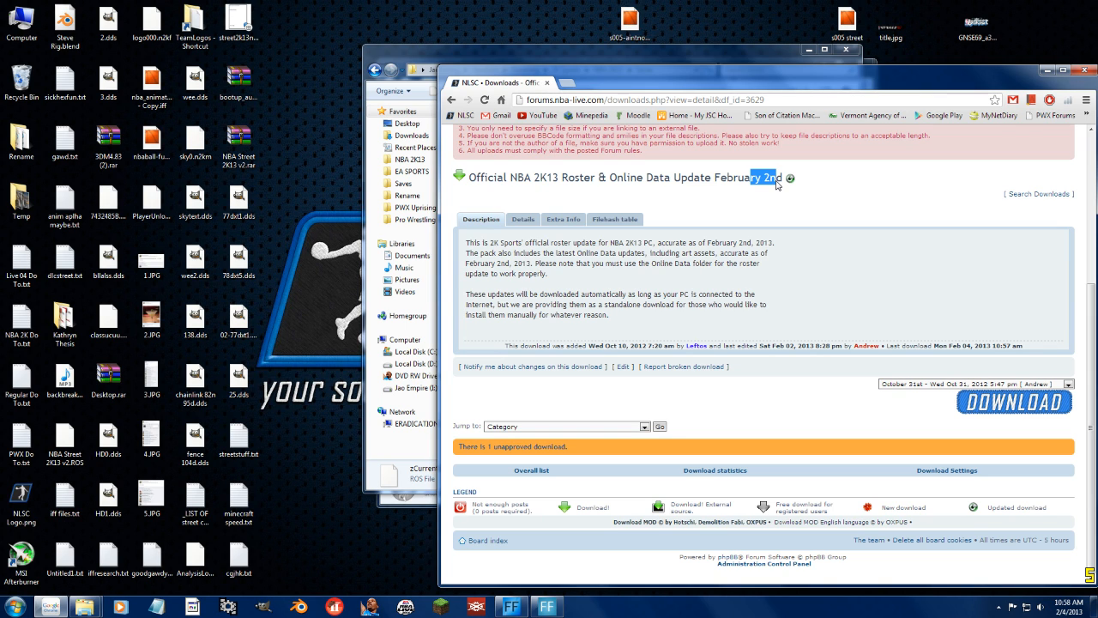
{"action": "mouse_move", "coordinate": [711, 158]}
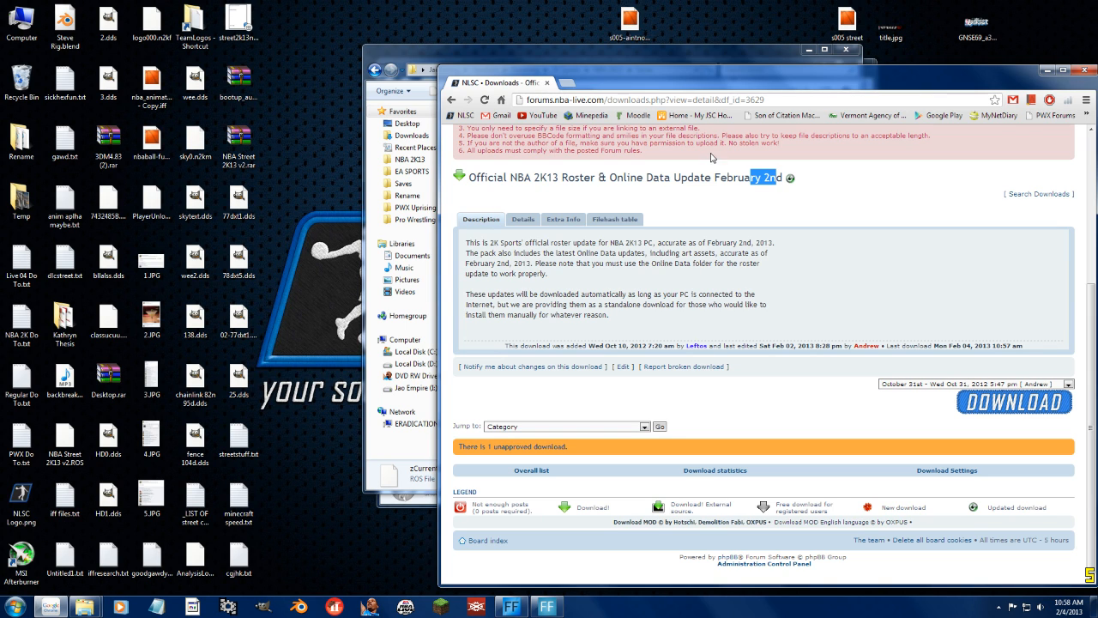